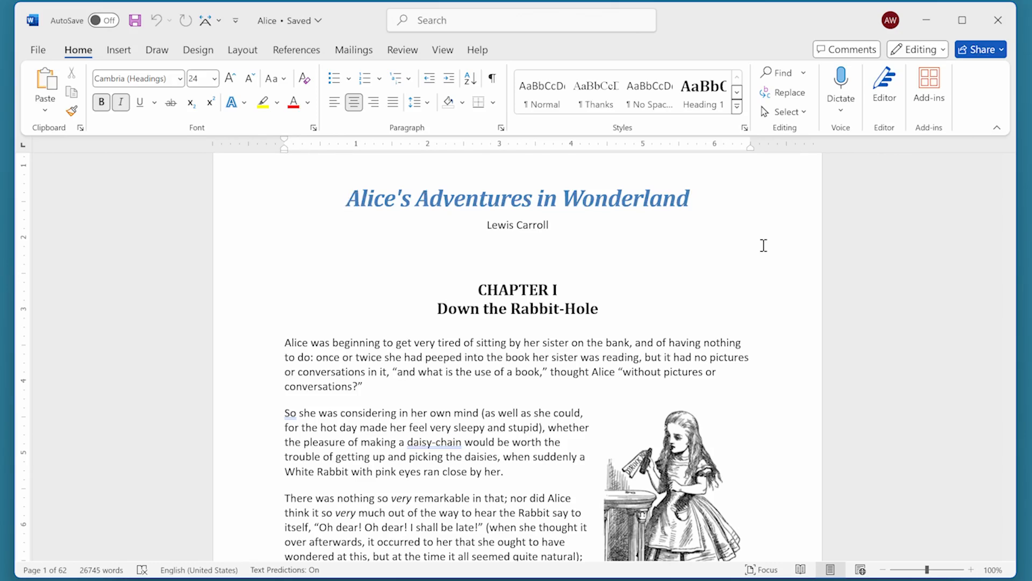
# Check the document's word count statistics from the Review proofing tools, then dismiss them
pyautogui.click(348, 198)
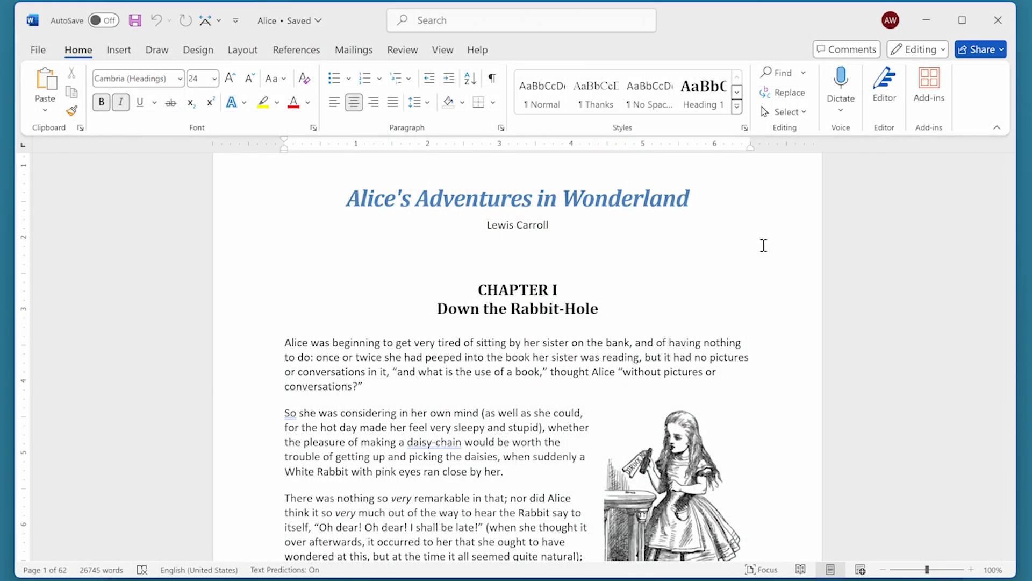
pyautogui.click(349, 197)
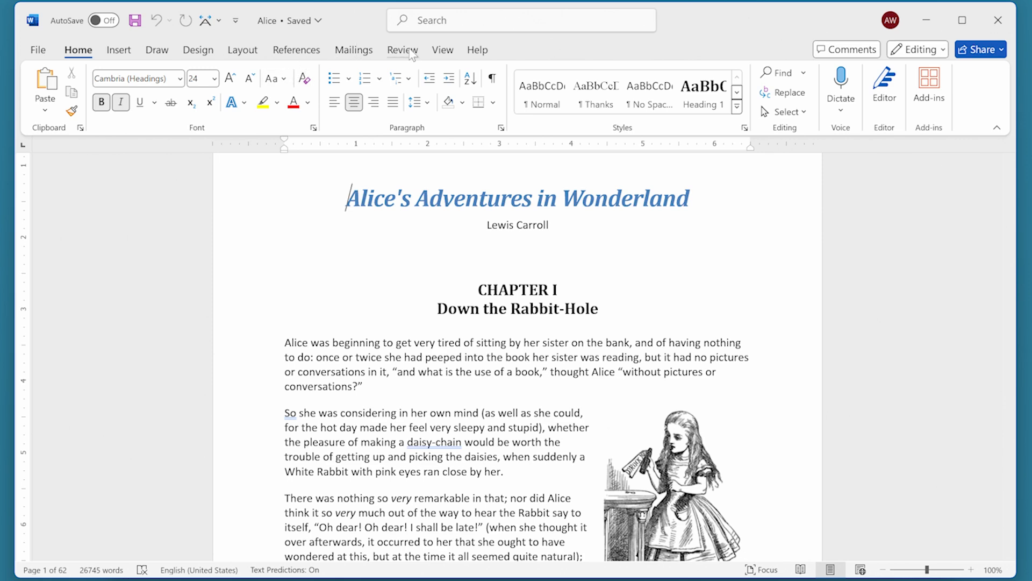
pyautogui.click(402, 49)
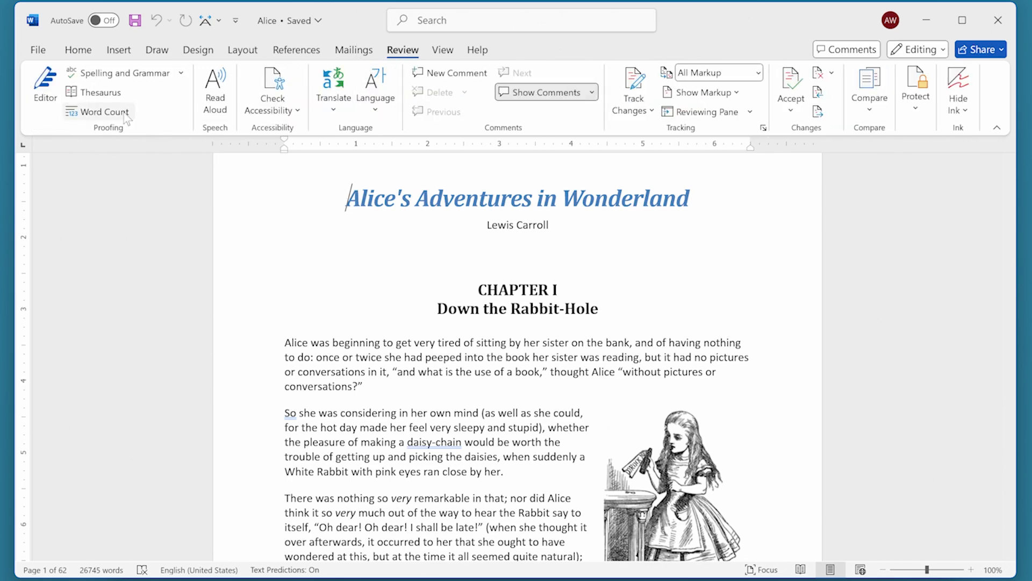
pyautogui.click(100, 112)
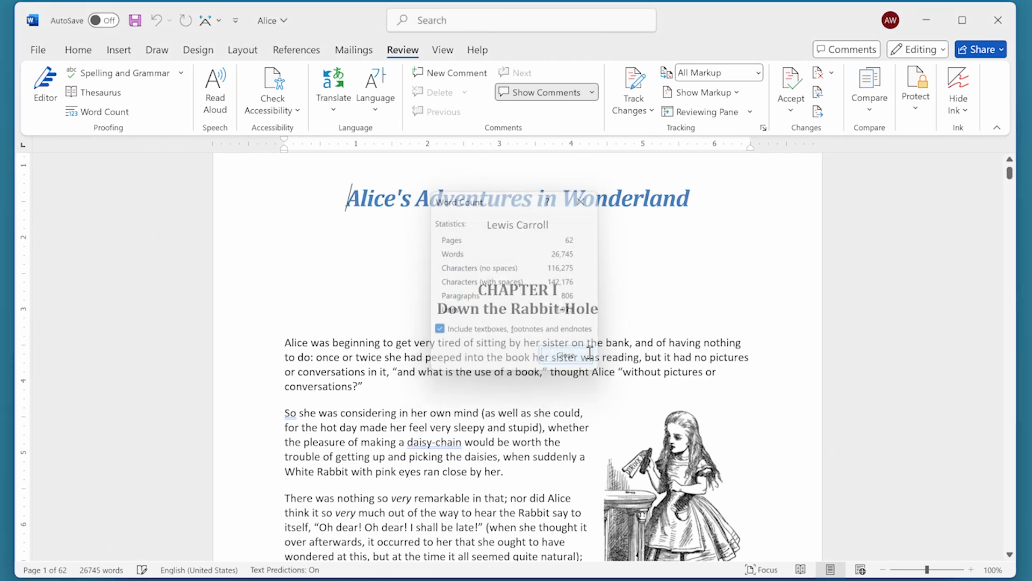
pyautogui.click(77, 49)
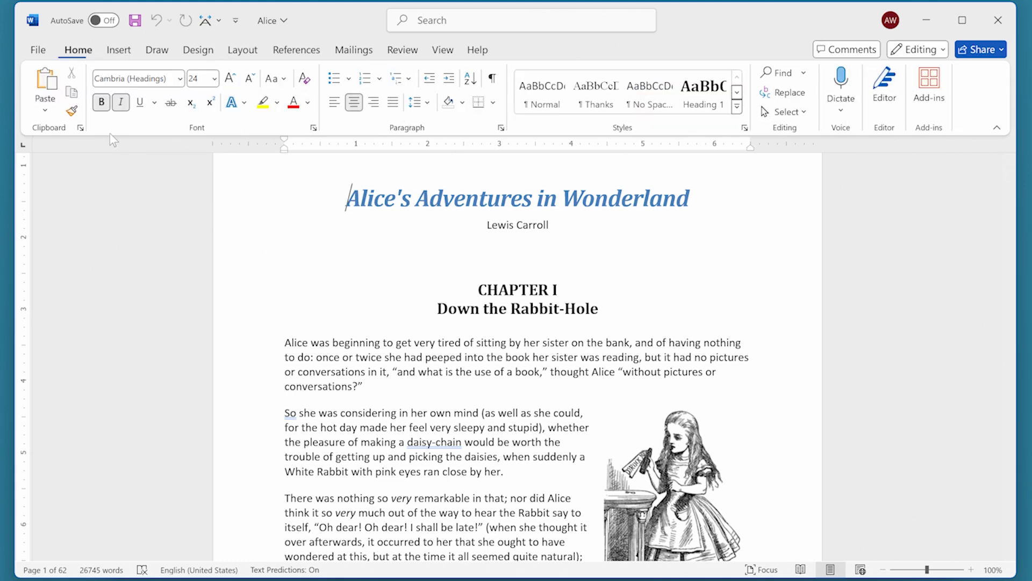
pyautogui.moveTo(325, 286)
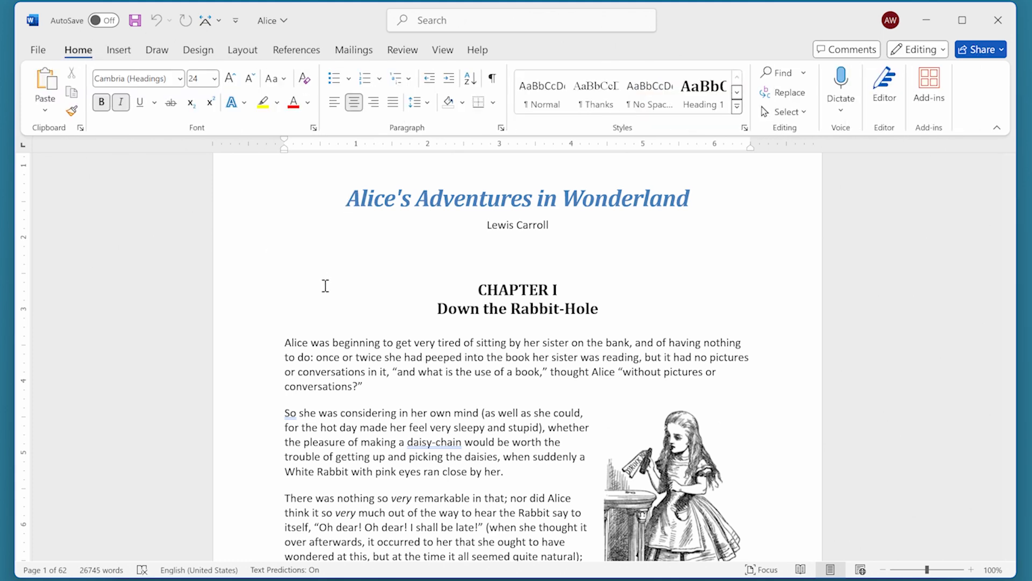
# Search the document for 'rabbit' in the Navigation pane
pyautogui.click(350, 198)
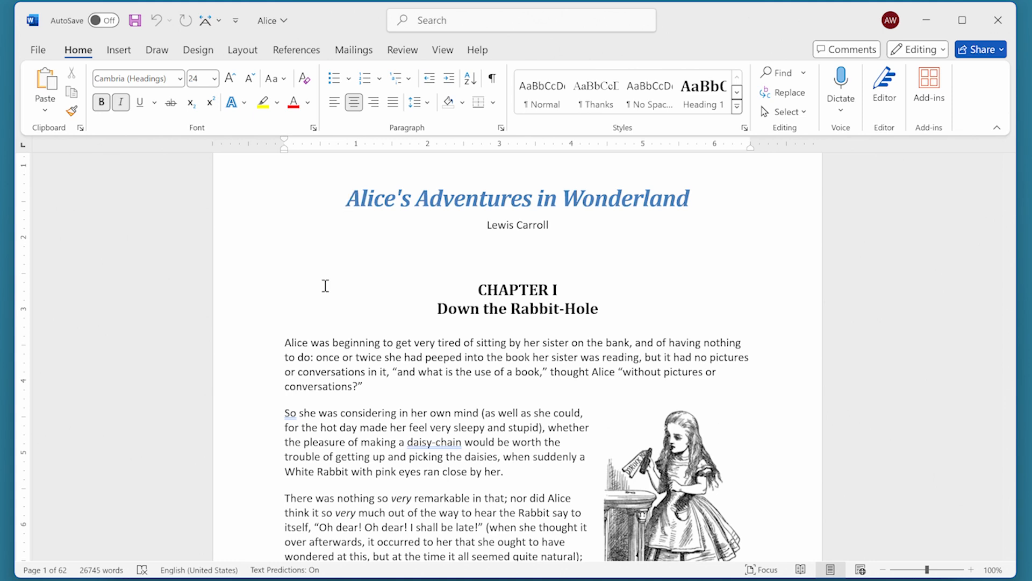
pyautogui.click(776, 73)
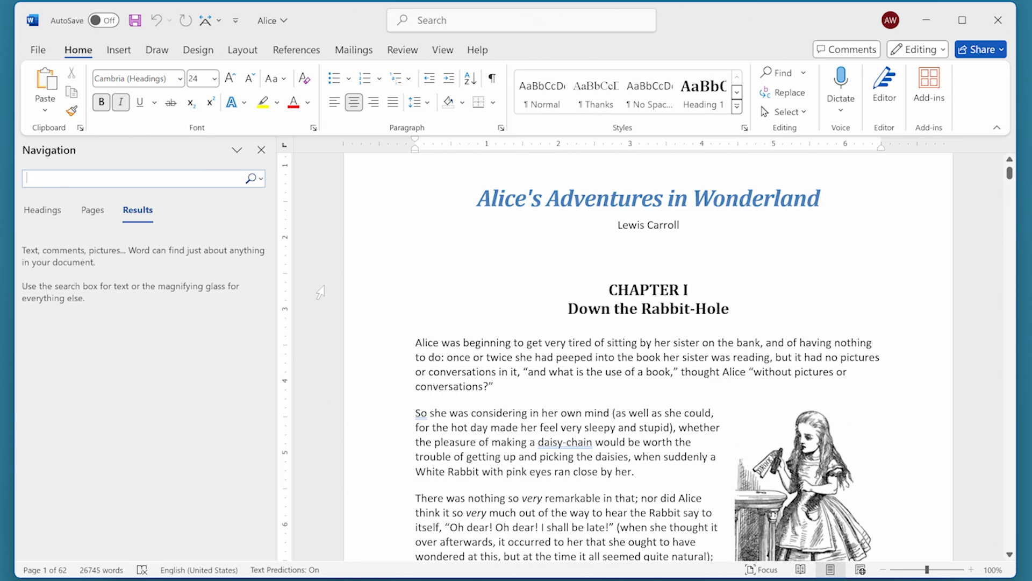
pyautogui.write('rabbit')
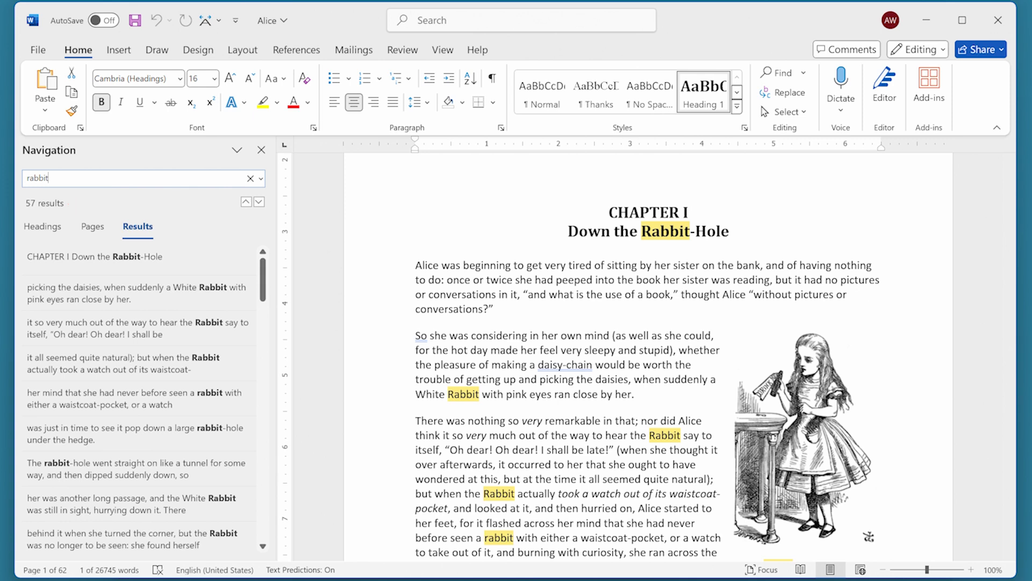
pyautogui.moveTo(324, 288)
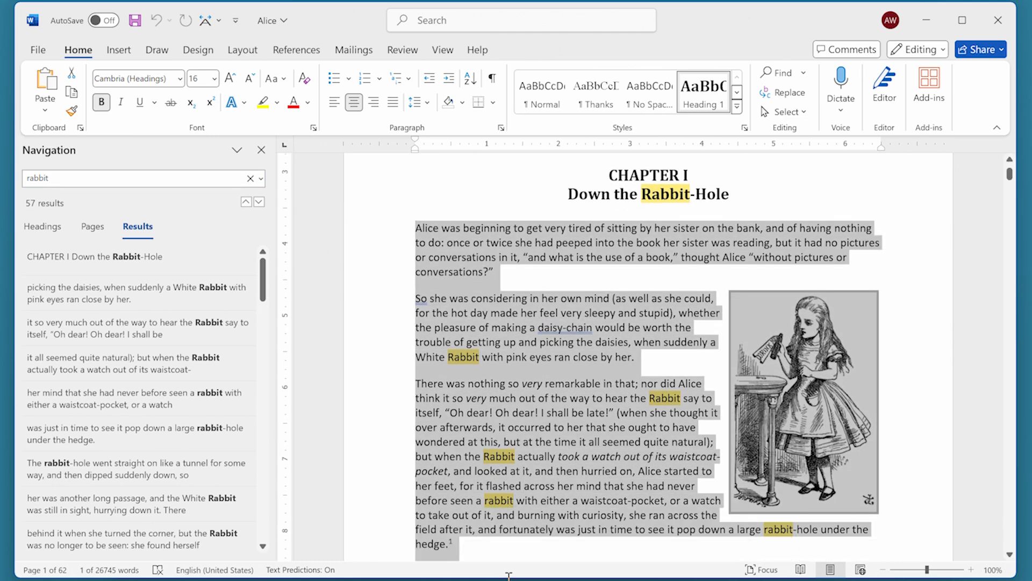
pyautogui.scroll(-3)
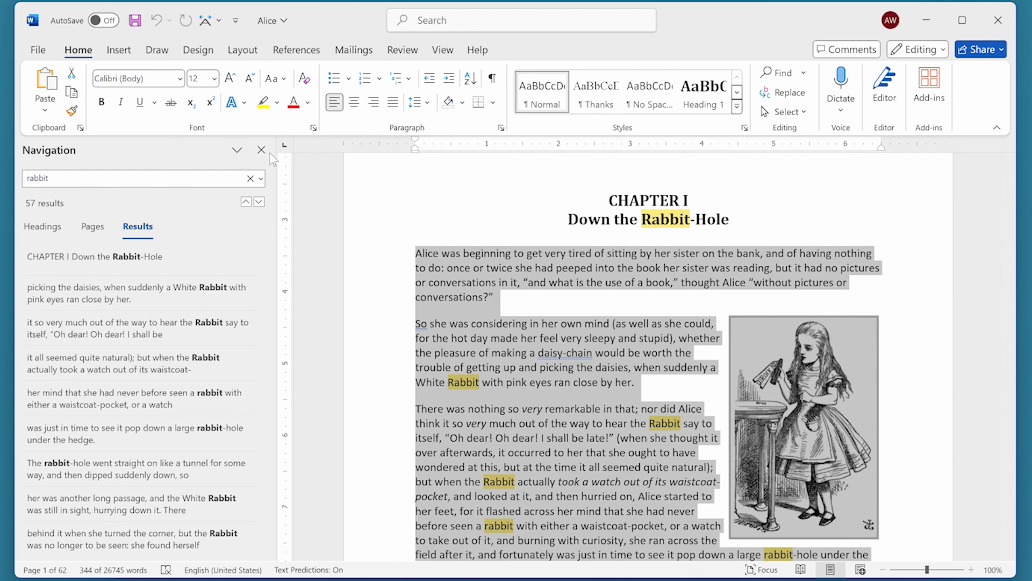
pyautogui.click(261, 149)
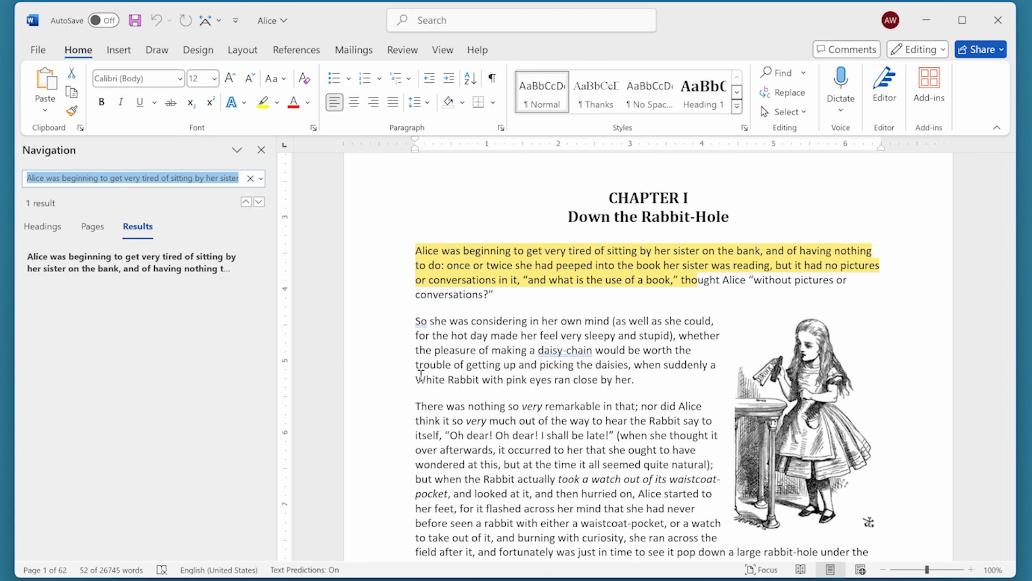
pyautogui.write('rabbit')
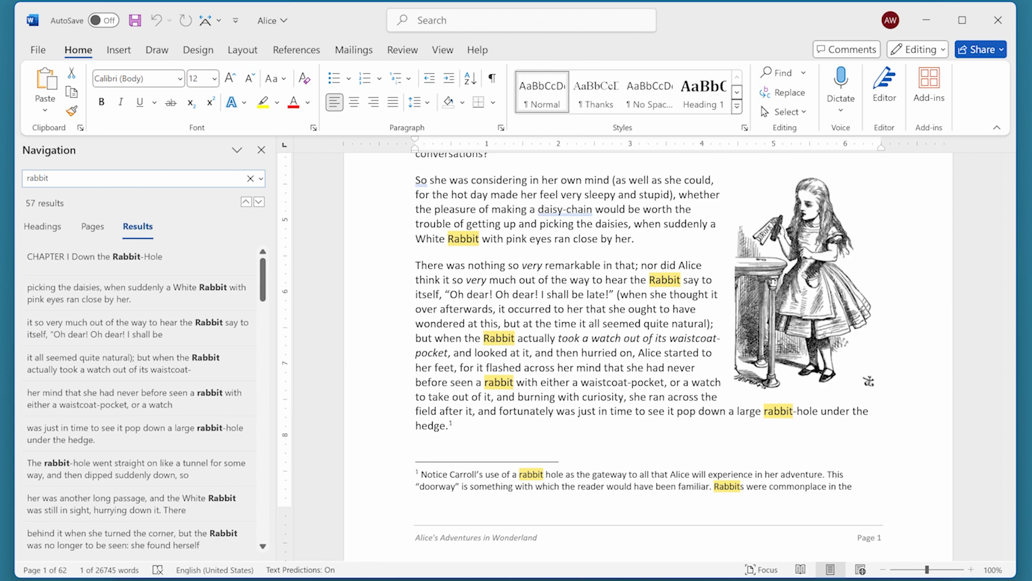
# Dismiss the Navigation search pane before reselecting the passage
pyautogui.click(260, 149)
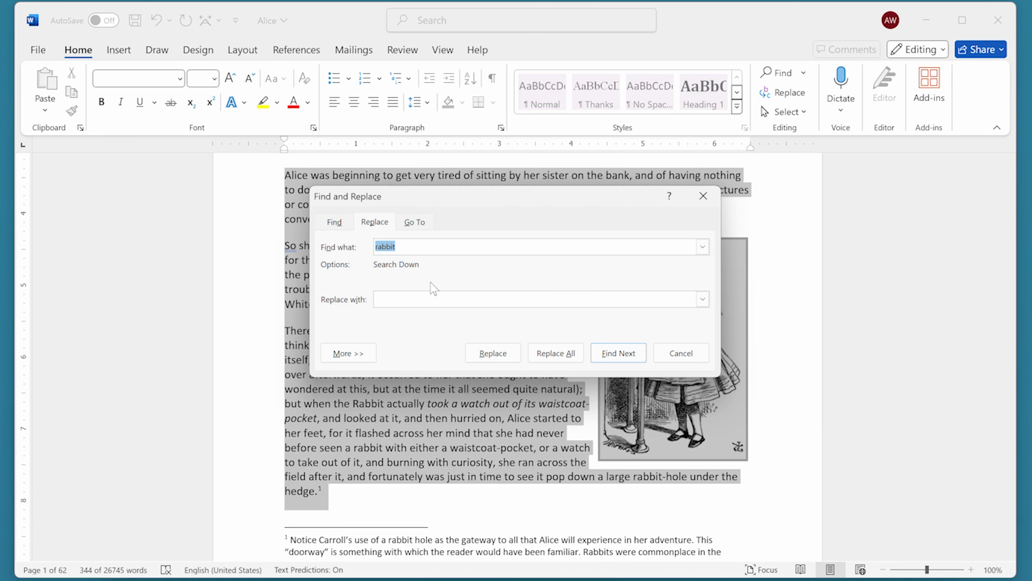
pyautogui.moveTo(413, 297)
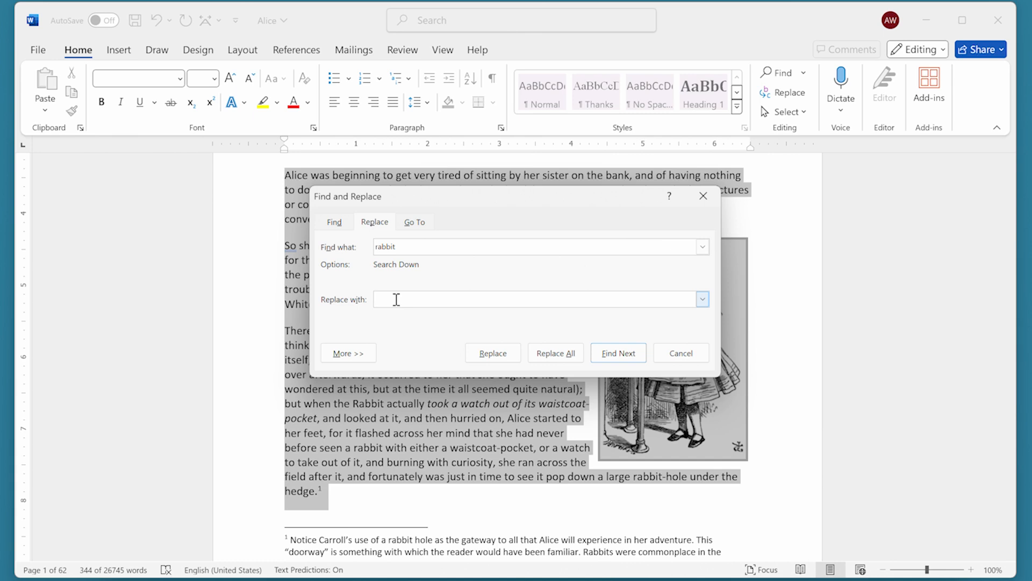
# Set Replace with to ^& and enable Find whole words only
pyautogui.write('^')
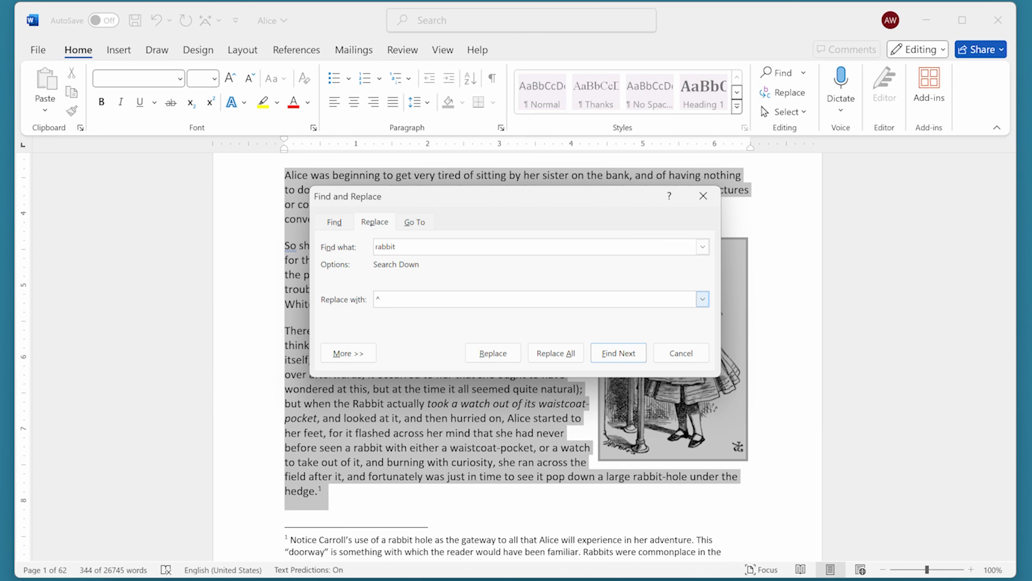
pyautogui.write('&')
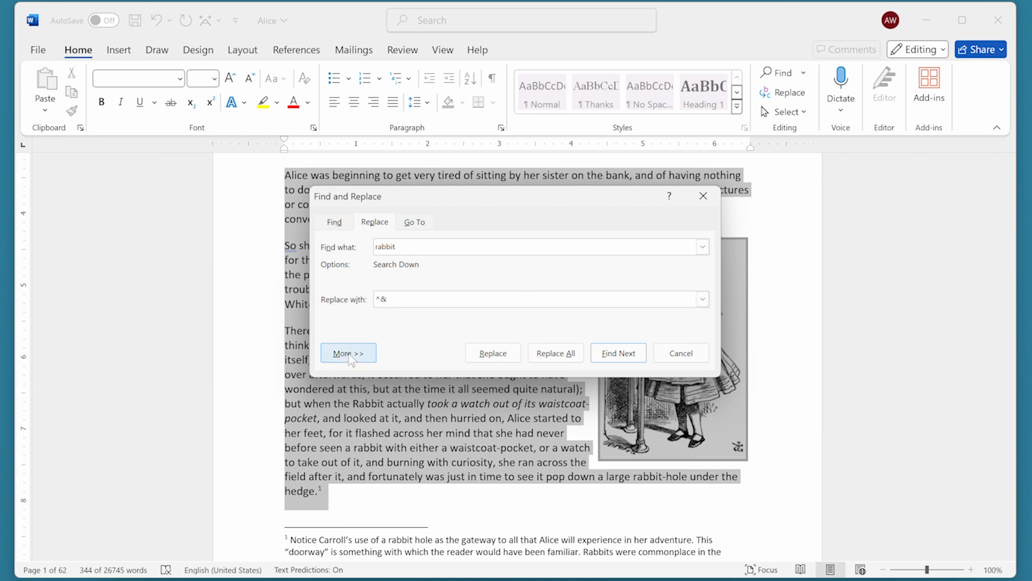
pyautogui.click(348, 353)
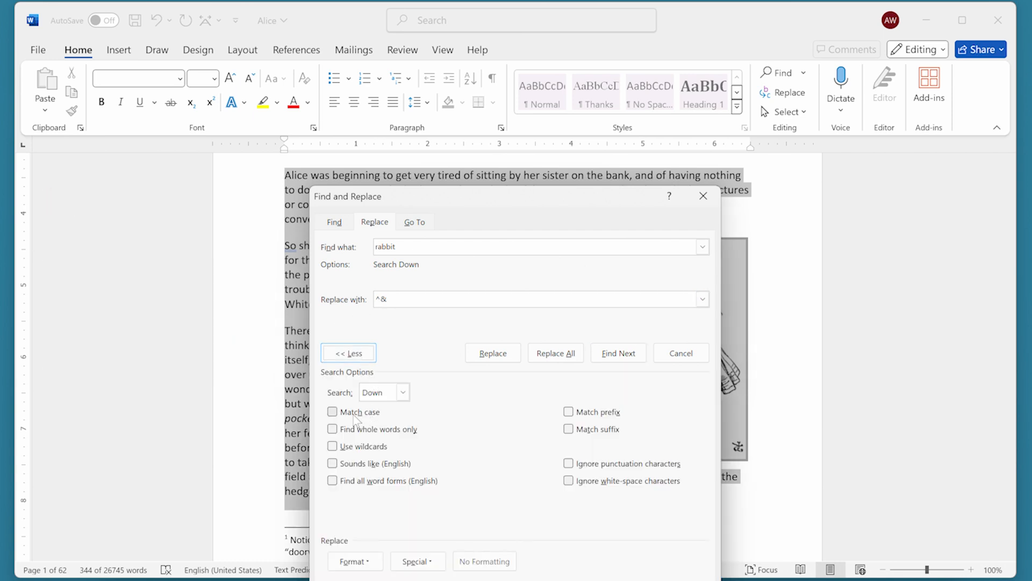
pyautogui.click(333, 429)
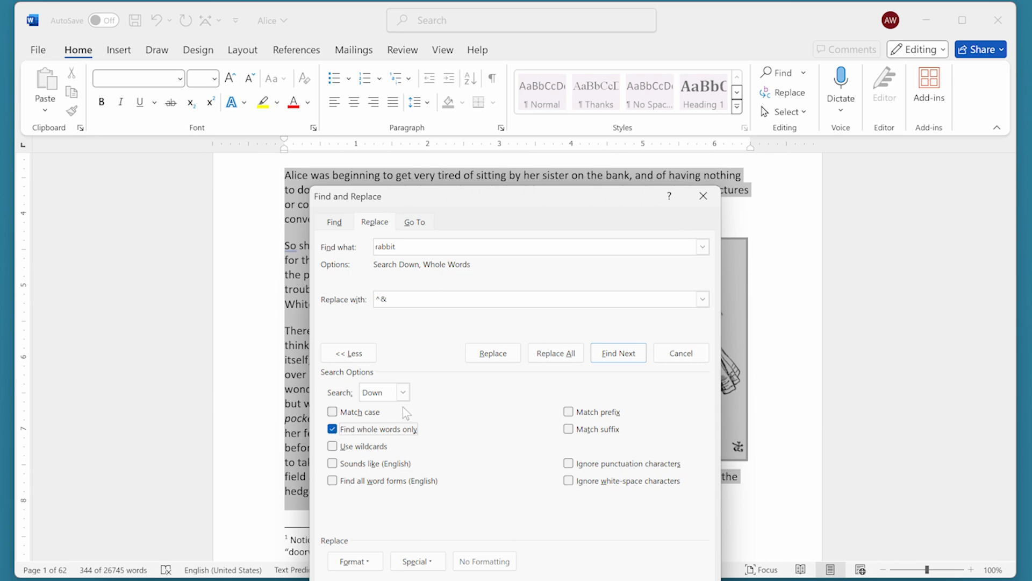
# Replace All within the selection (5 replacements) and decline searching the rest of the document
pyautogui.click(554, 353)
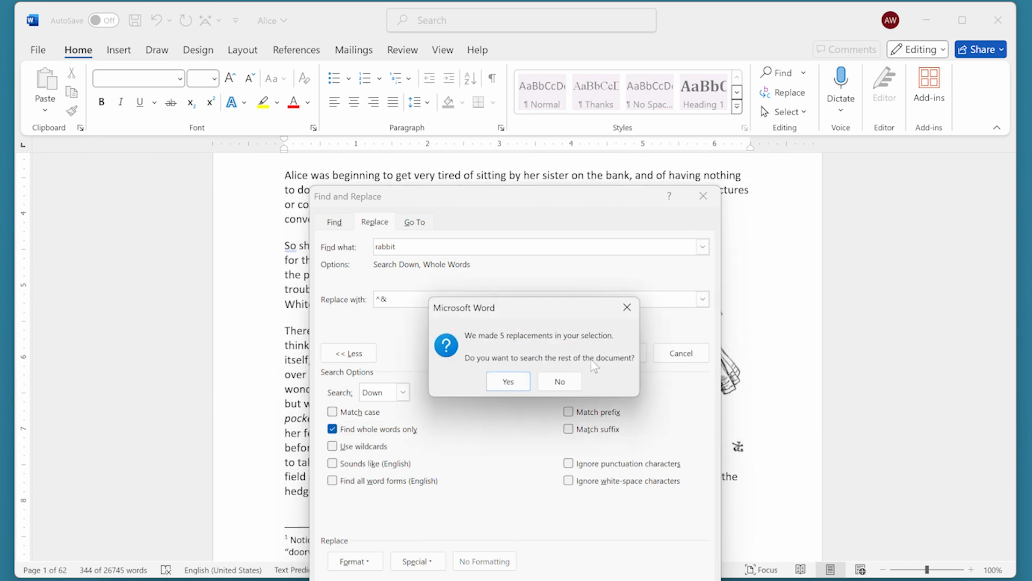
pyautogui.moveTo(668, 313)
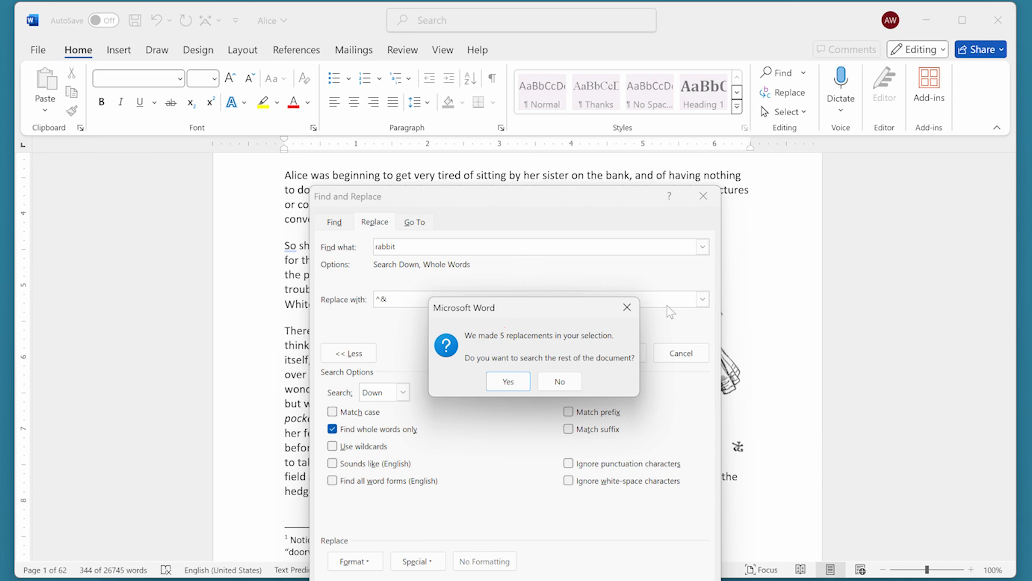
pyautogui.click(559, 380)
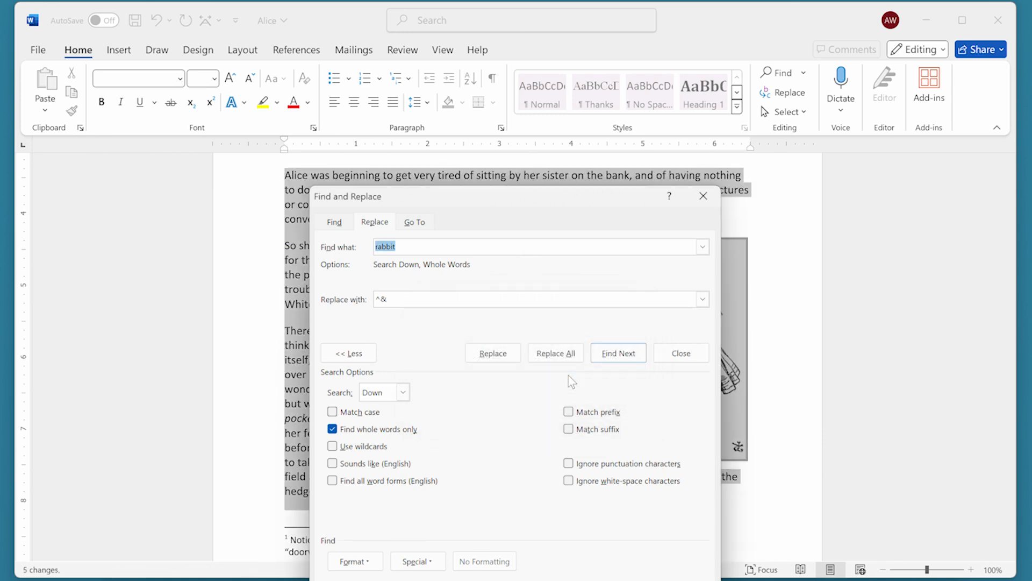
# Close Find and Replace, returning to the opening passage
pyautogui.click(681, 353)
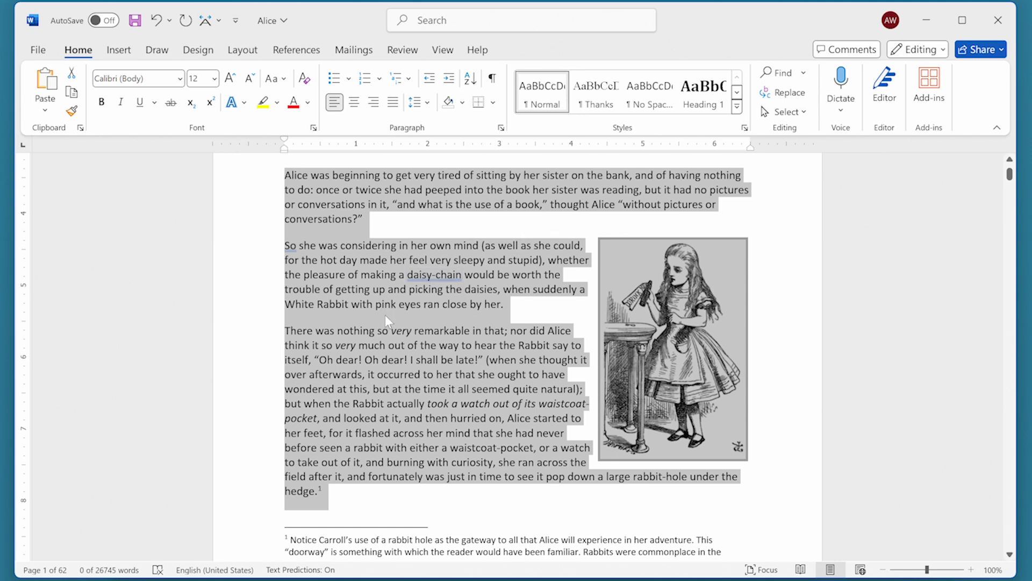
pyautogui.moveTo(432, 378)
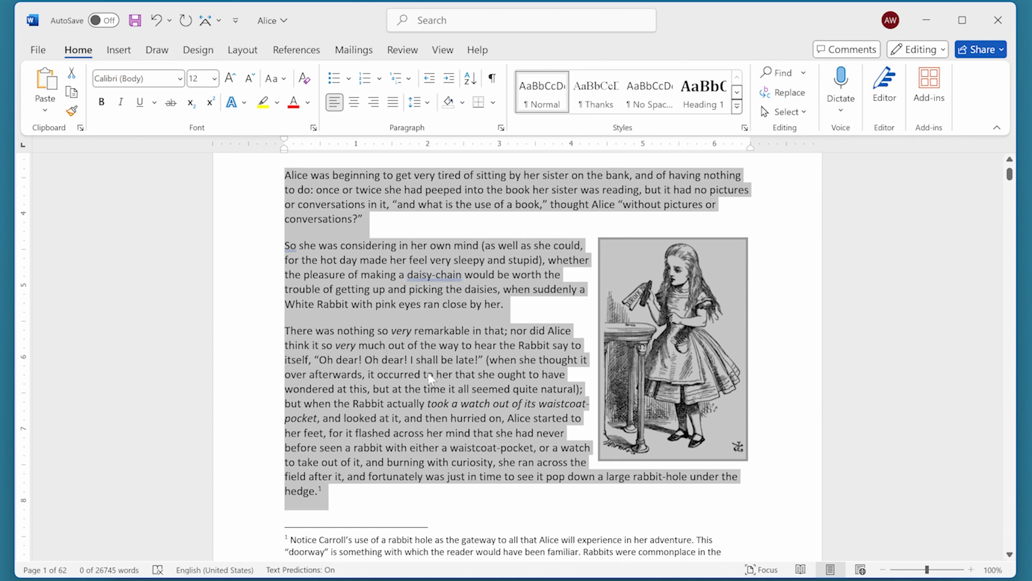